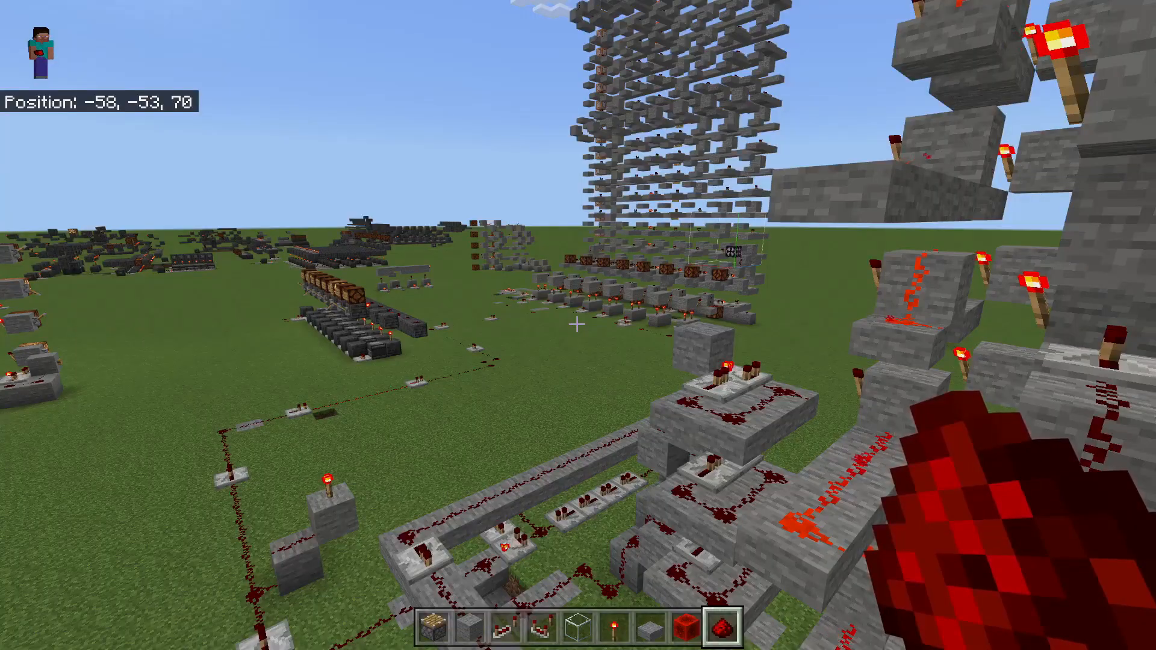
Step: Walk forward across the superflat world past the redstone circuits, holding redstone dust
key("w")
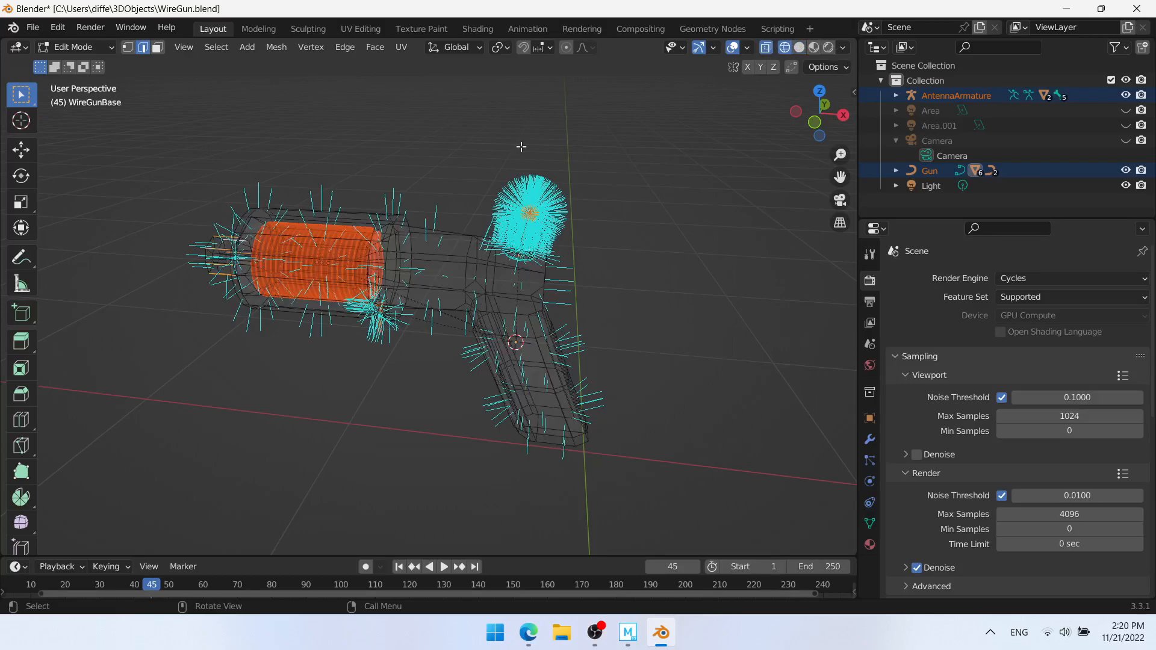
Step: Leave Edit Mode on the WireGunBase mesh and return to Object Mode with the whole model
key("Tab")
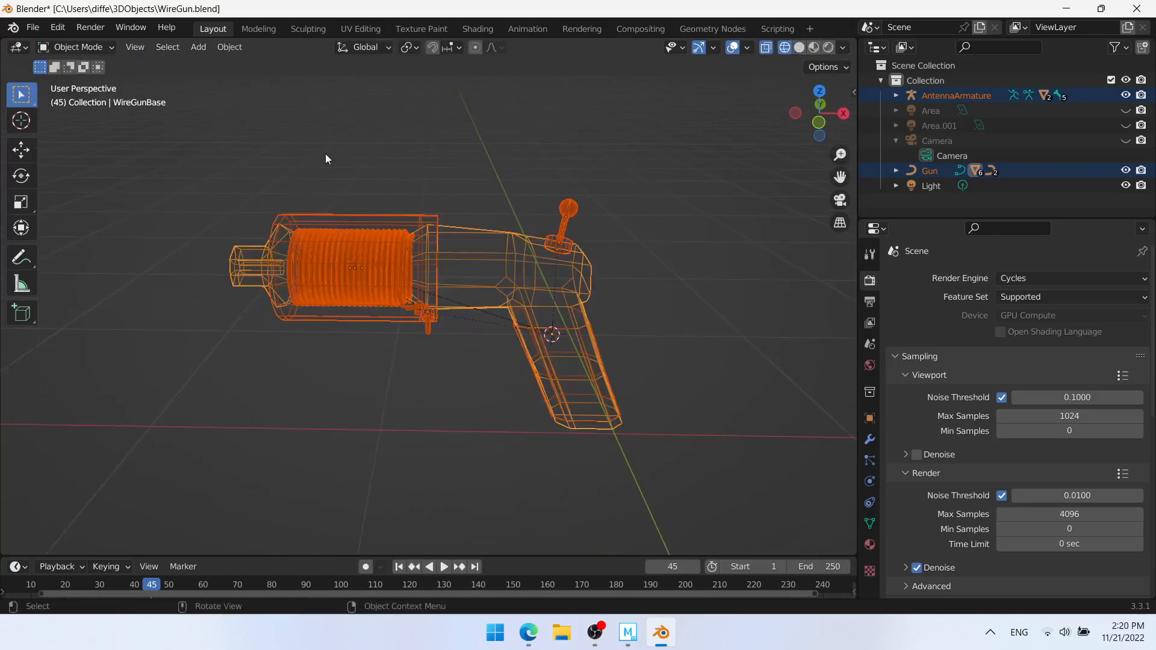
left_click(797, 47)
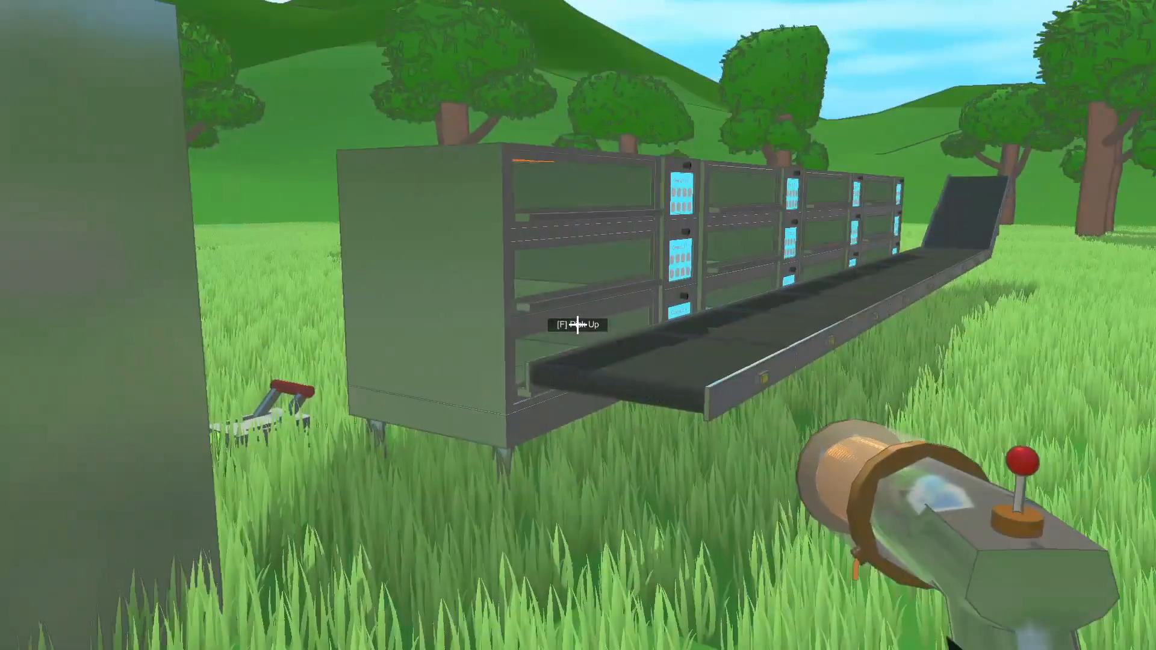
mouse_move(578, 325)
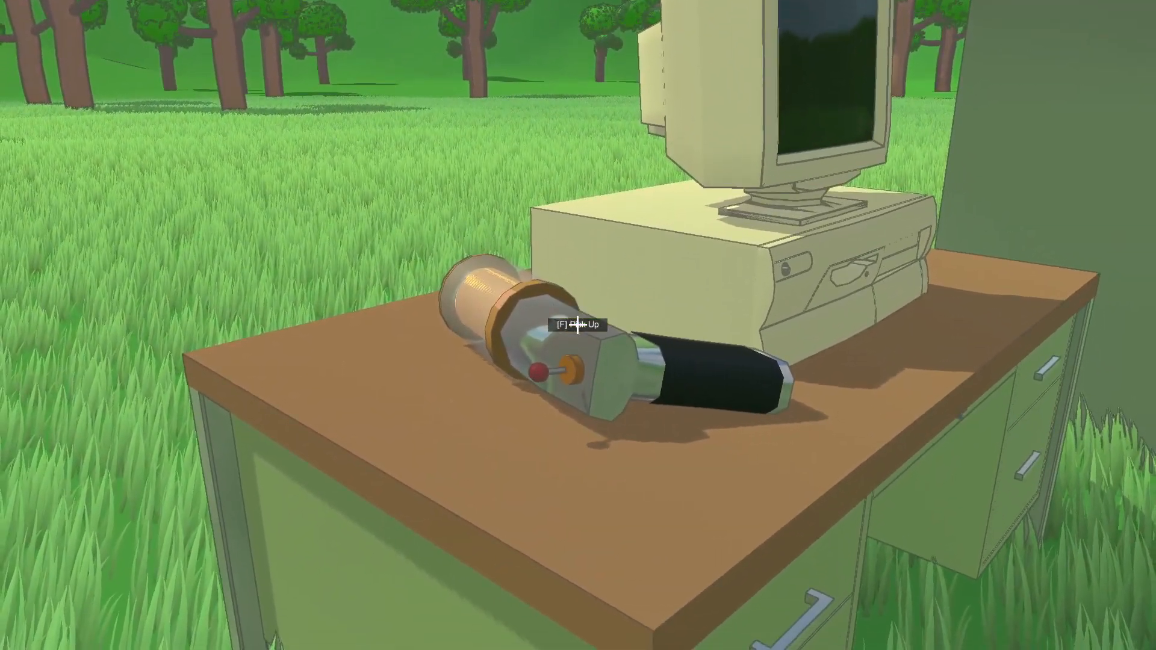
Step: Pick up the wire gun from the desk
key("f")
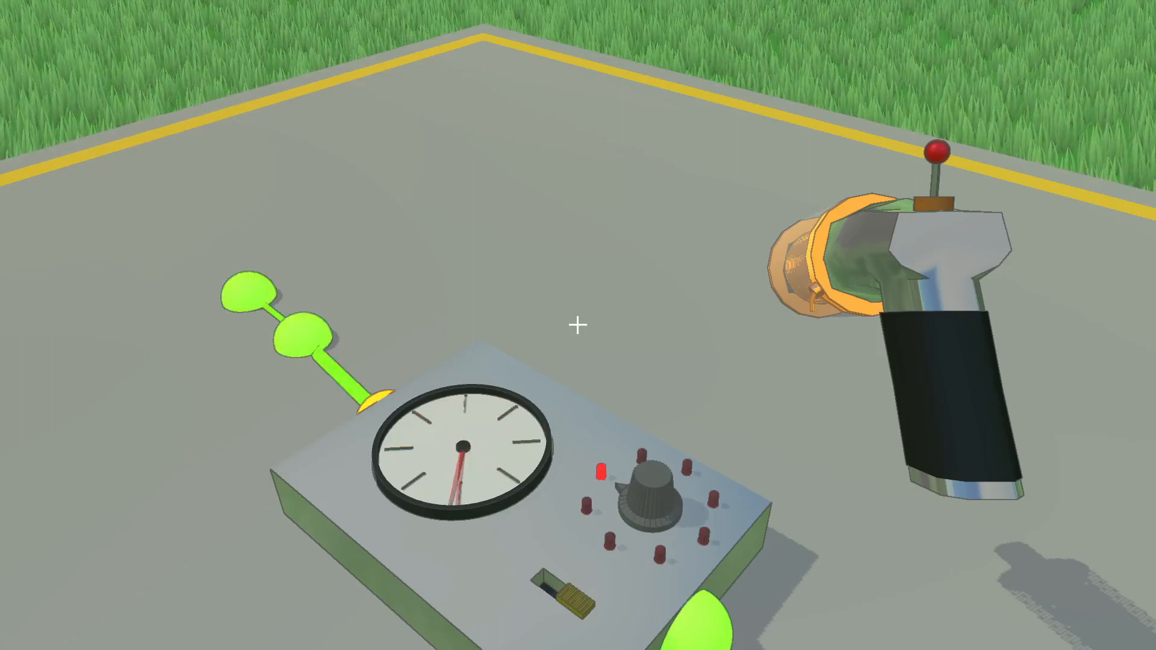
mouse_move(578, 326)
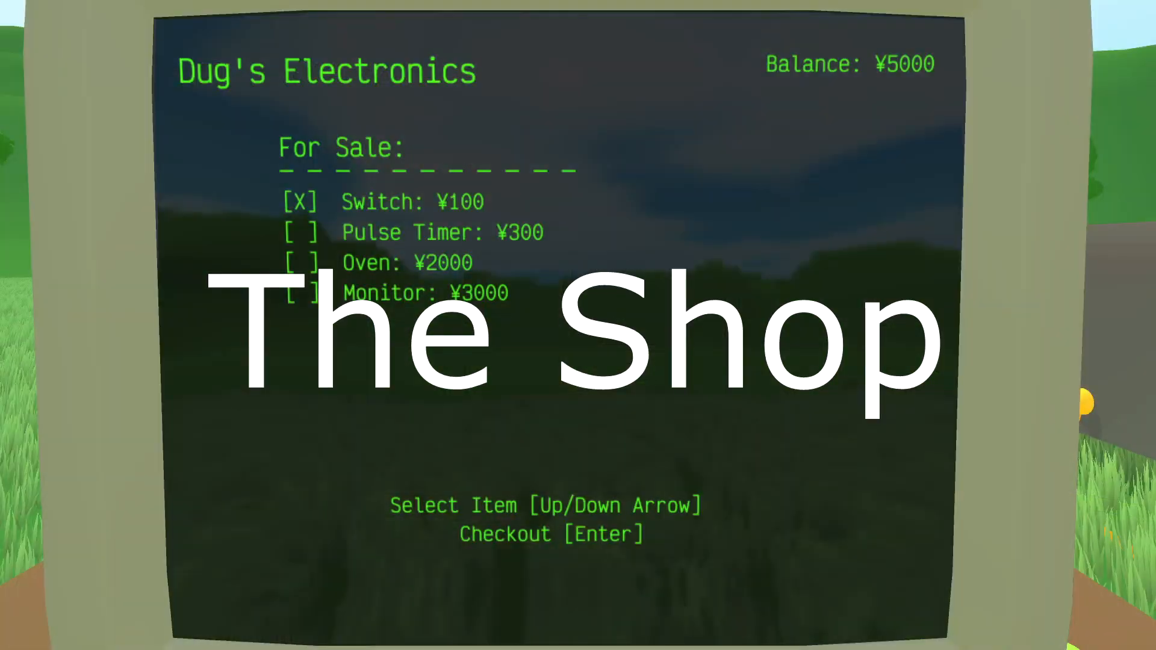
Step: Order three Switches from Dug's Electronics, return home, then select the Pulse Timer
key("Enter")
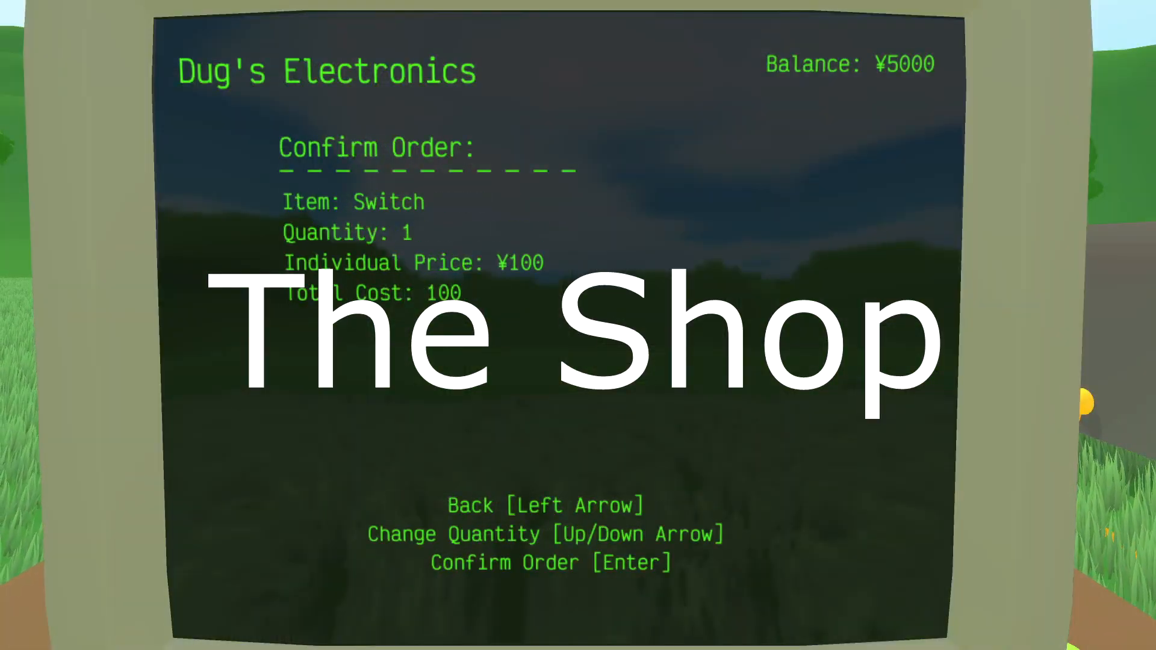
key("Enter")
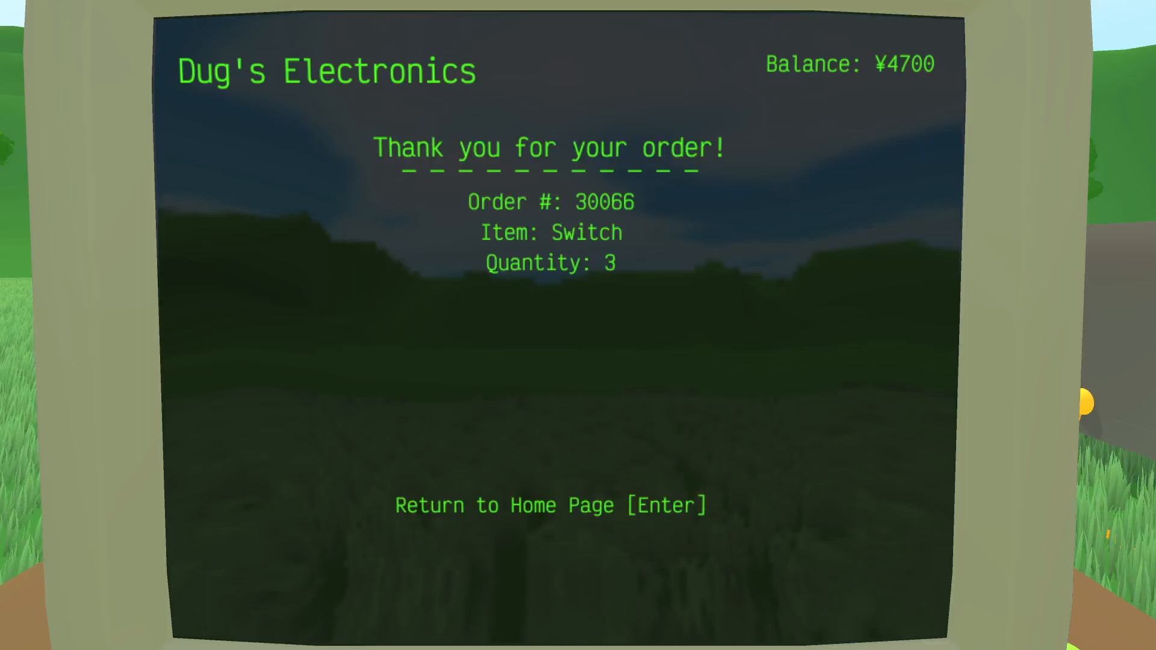
key("Enter")
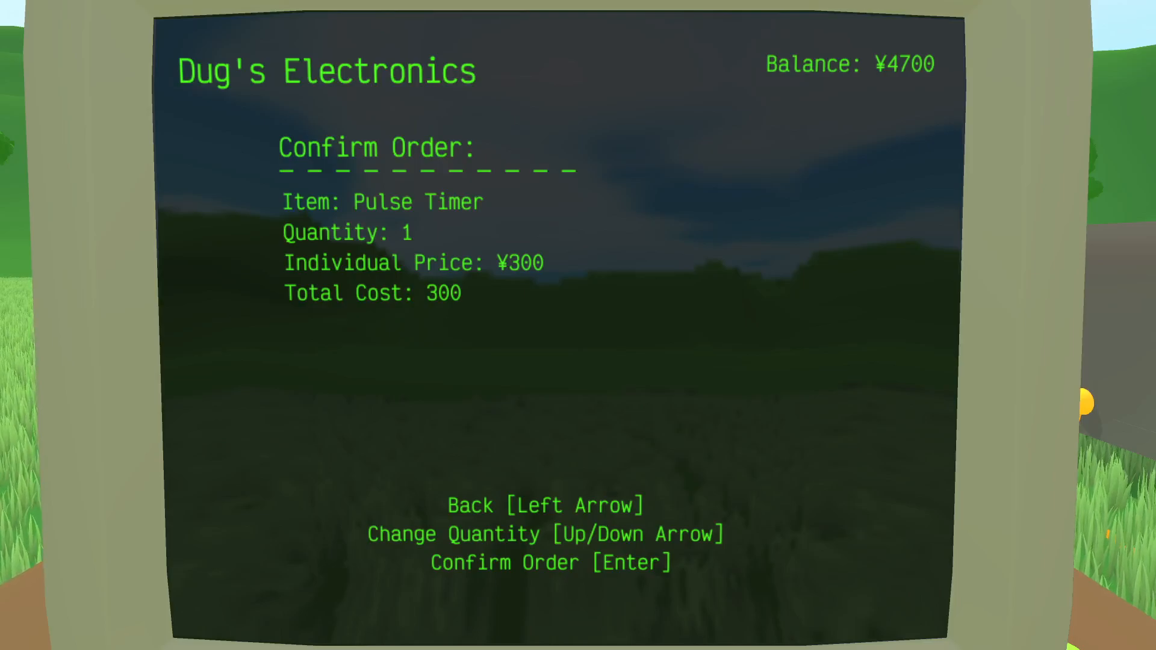
key("Enter")
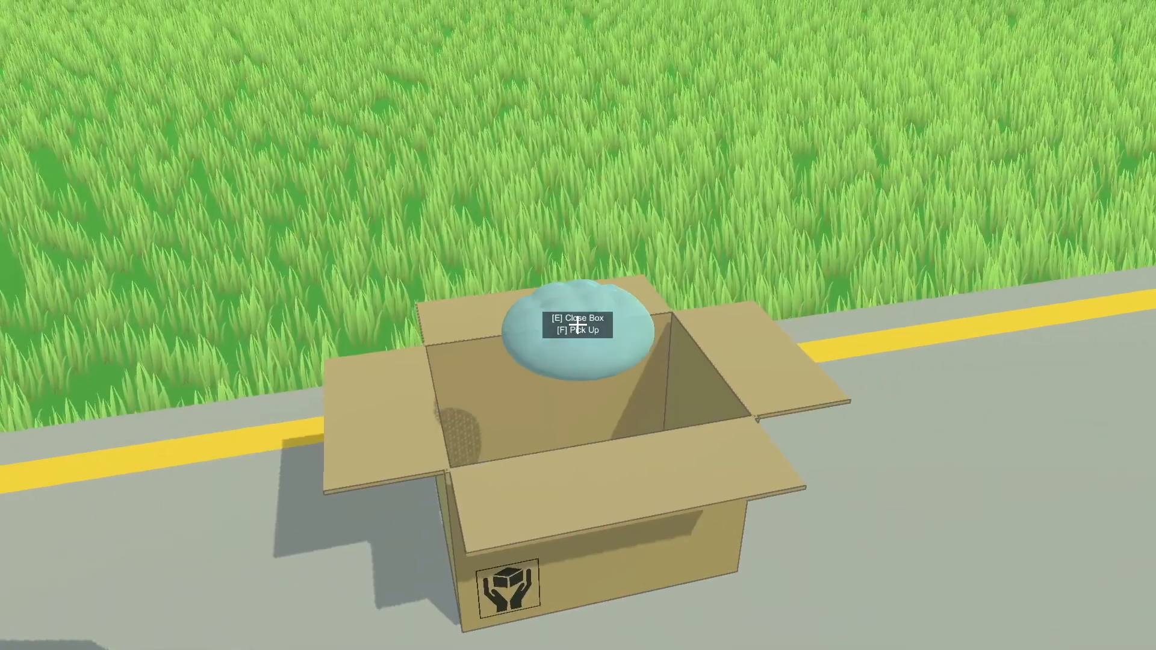
Step: Close the cardboard box over the blue item and step back
key("e")
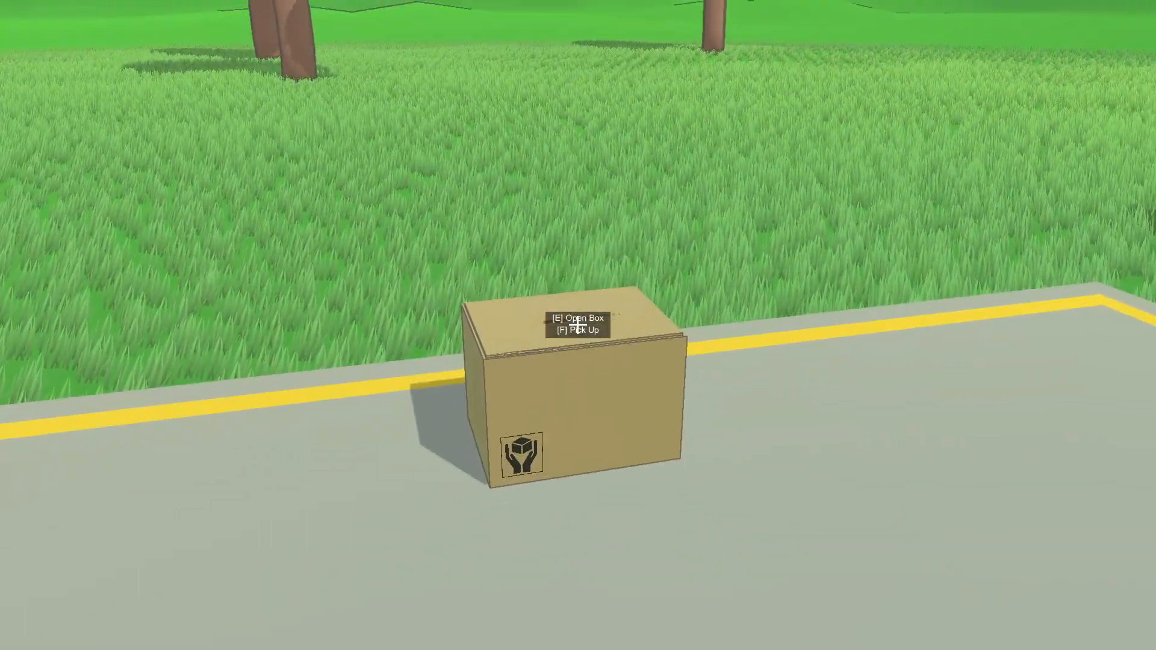
key("e")
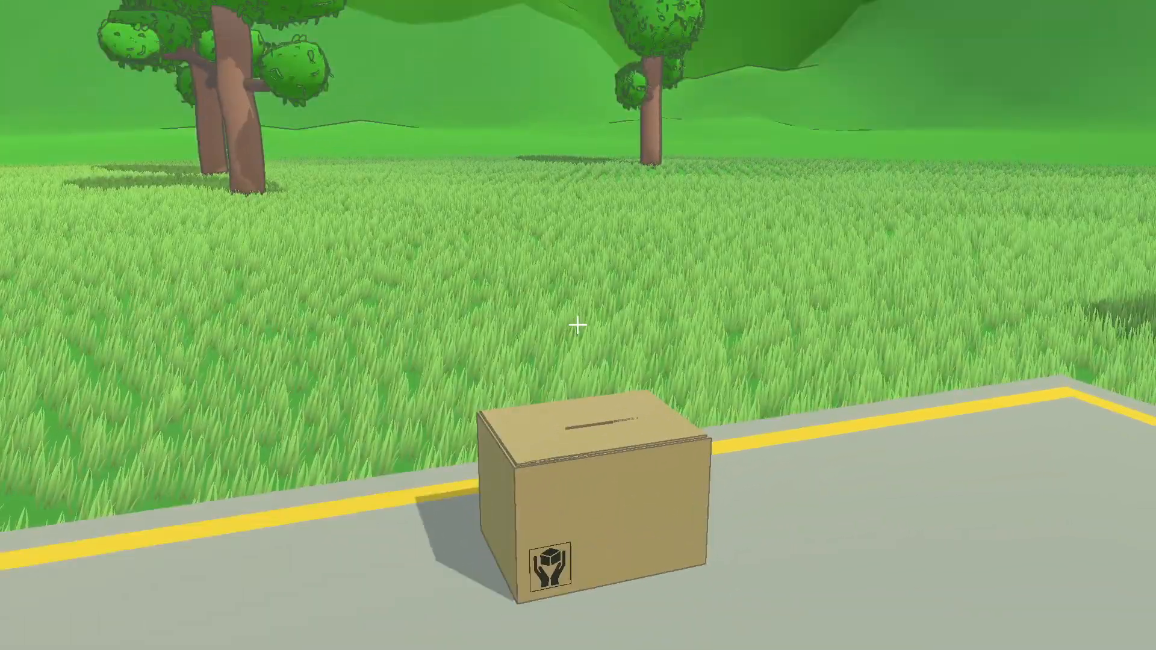